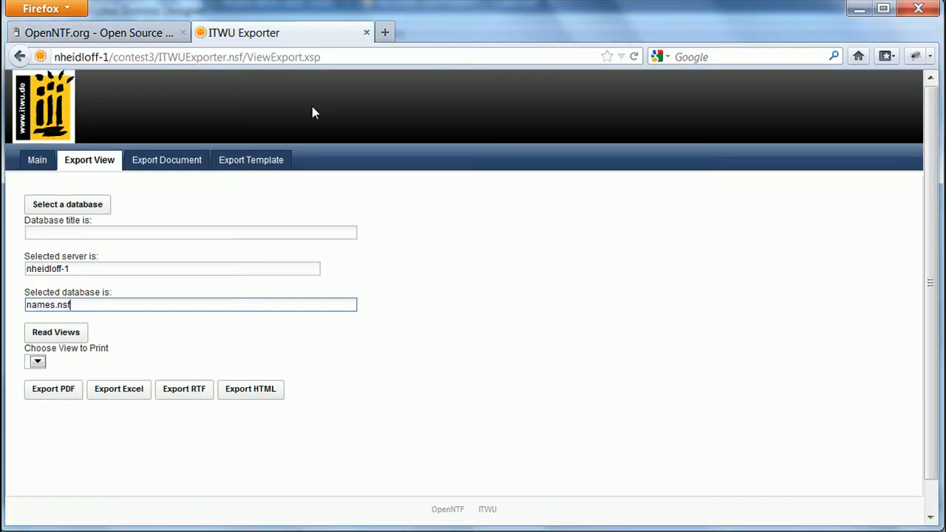
pyautogui.moveTo(85, 234)
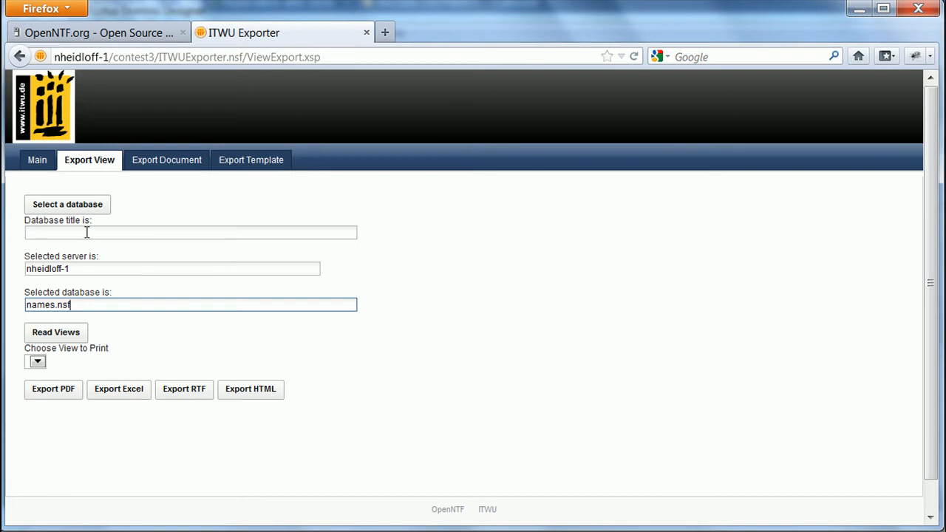
pyautogui.moveTo(136, 181)
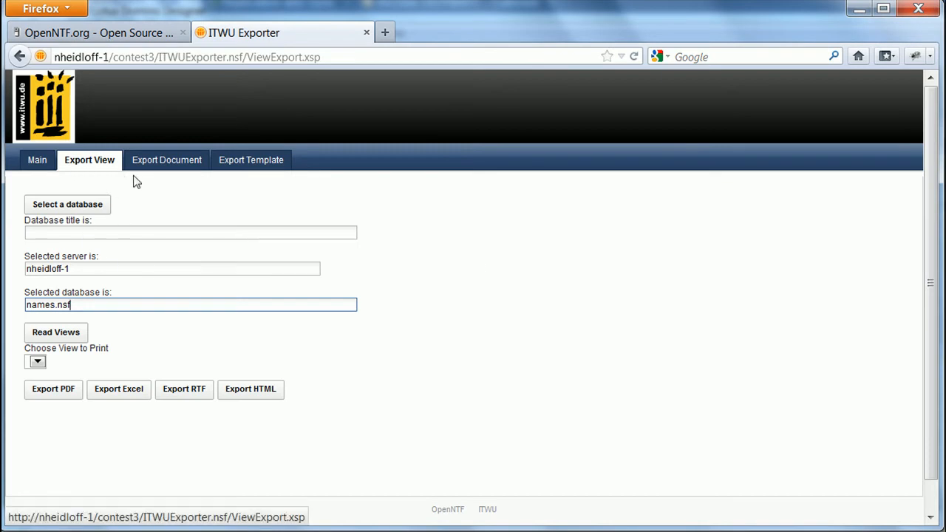
pyautogui.moveTo(140, 182)
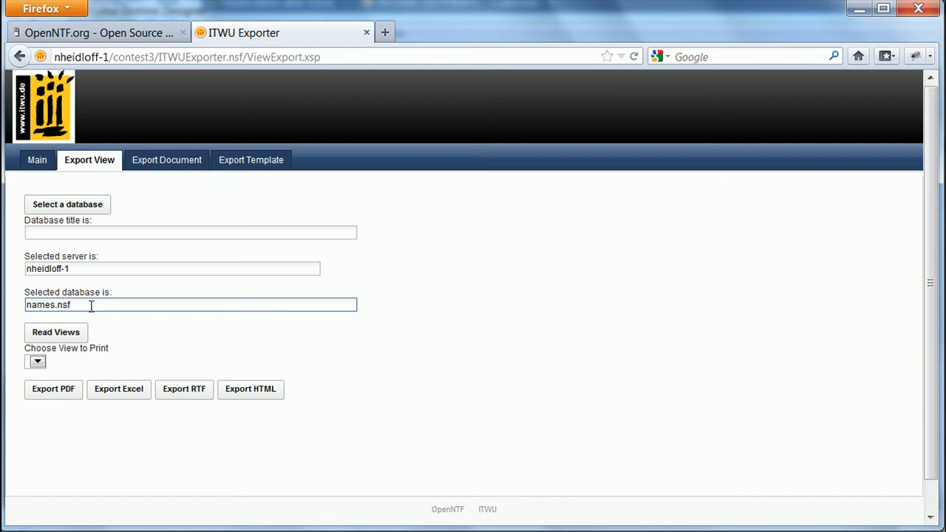
# Load the views of names.nsf and choose the ($PeopleGroupsFlat) view.
pyautogui.click(36, 361)
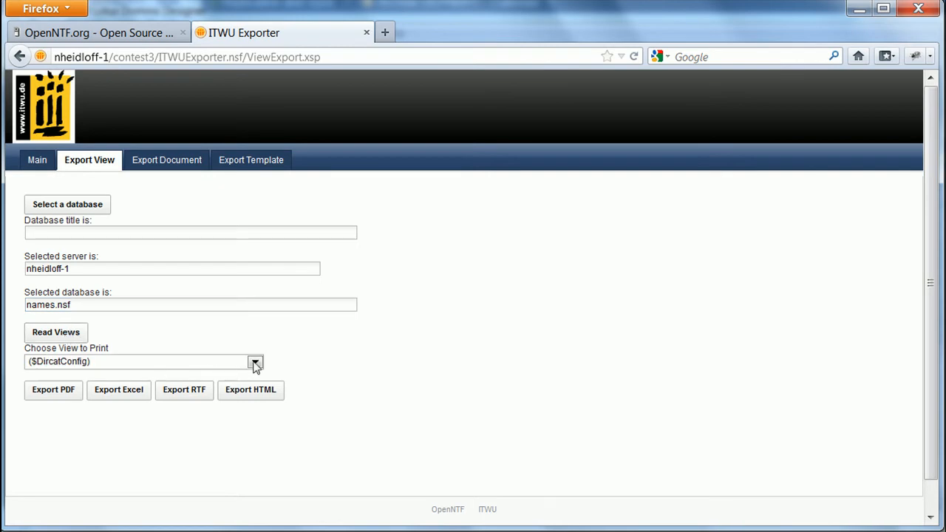
pyautogui.click(254, 361)
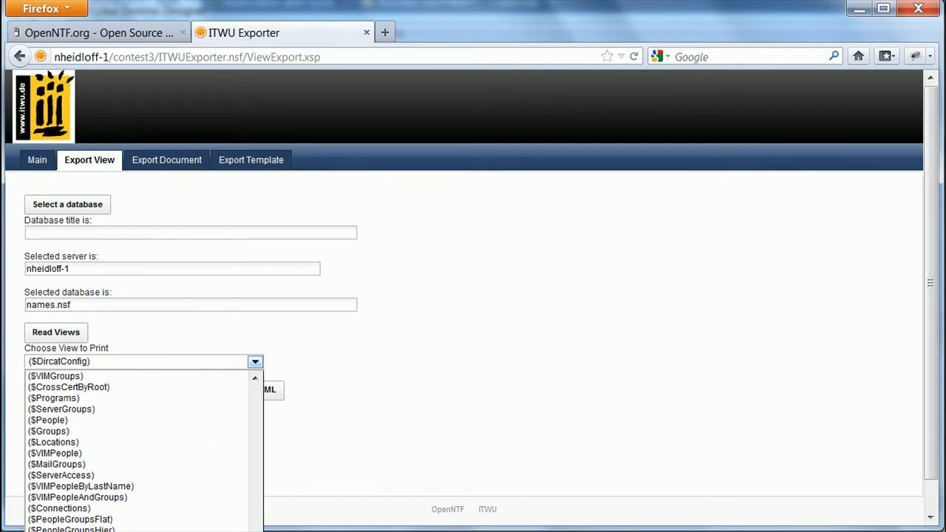
pyautogui.click(70, 519)
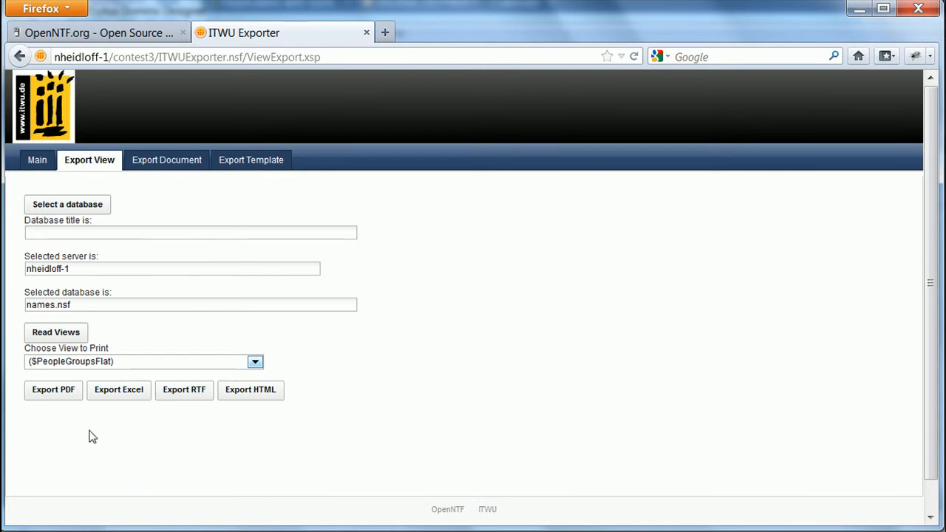
# Export the view to PDF and Excel, opening each downloaded file.
pyautogui.click(53, 391)
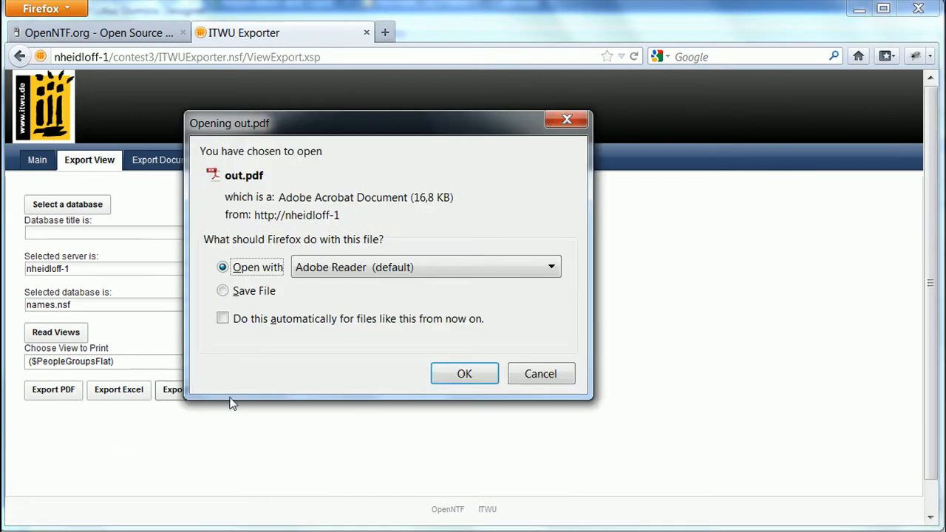
pyautogui.click(464, 373)
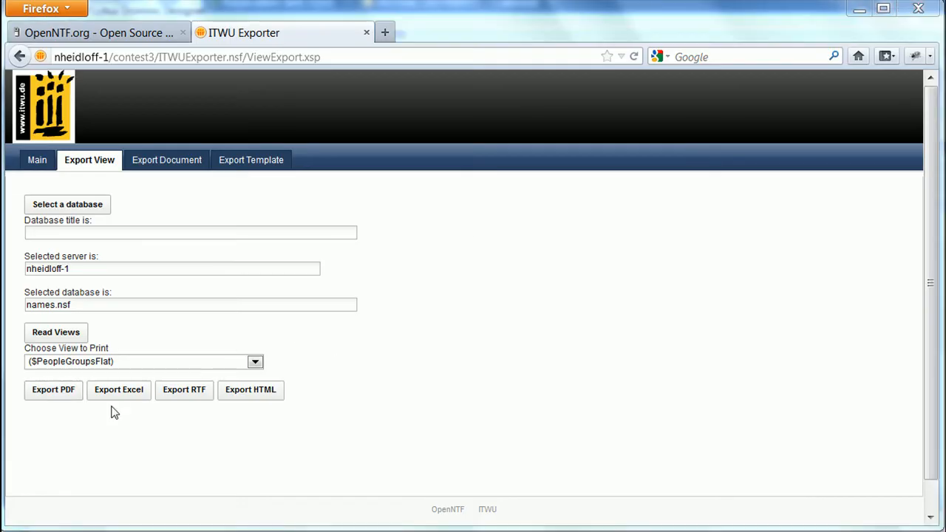
pyautogui.click(118, 390)
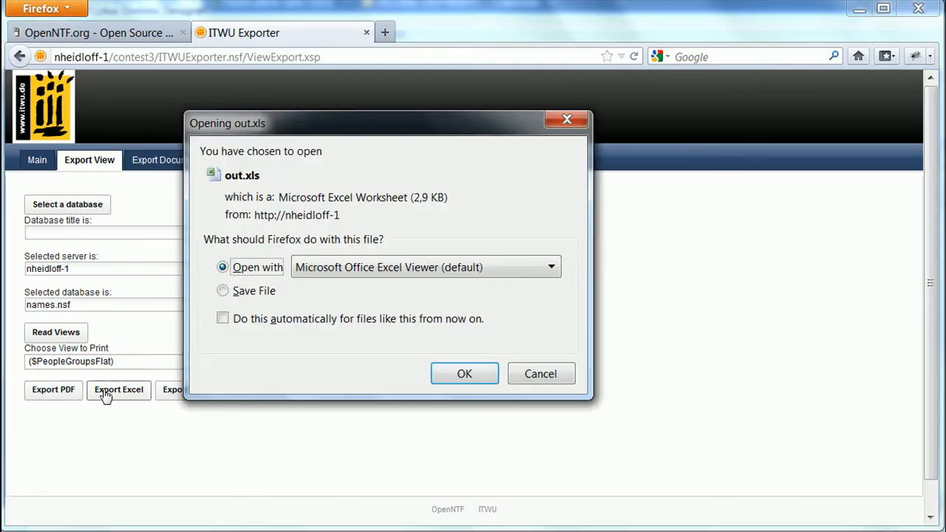
pyautogui.click(464, 373)
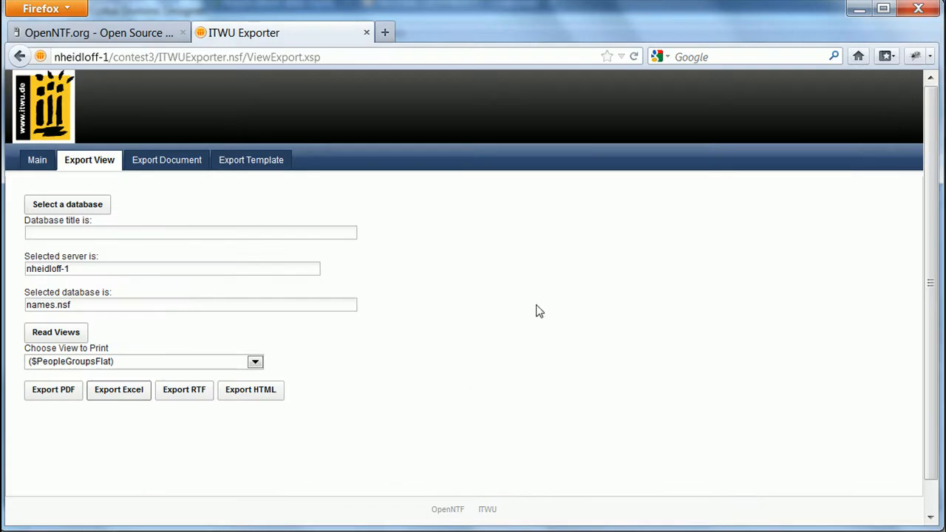
# Export the view to RTF and HTML, viewing the HTML table and closing it.
pyautogui.click(183, 391)
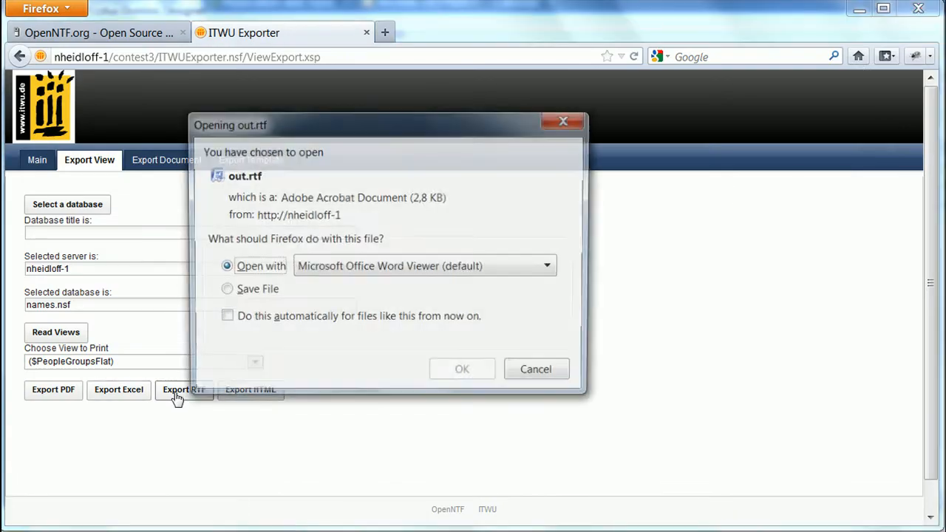
pyautogui.click(462, 369)
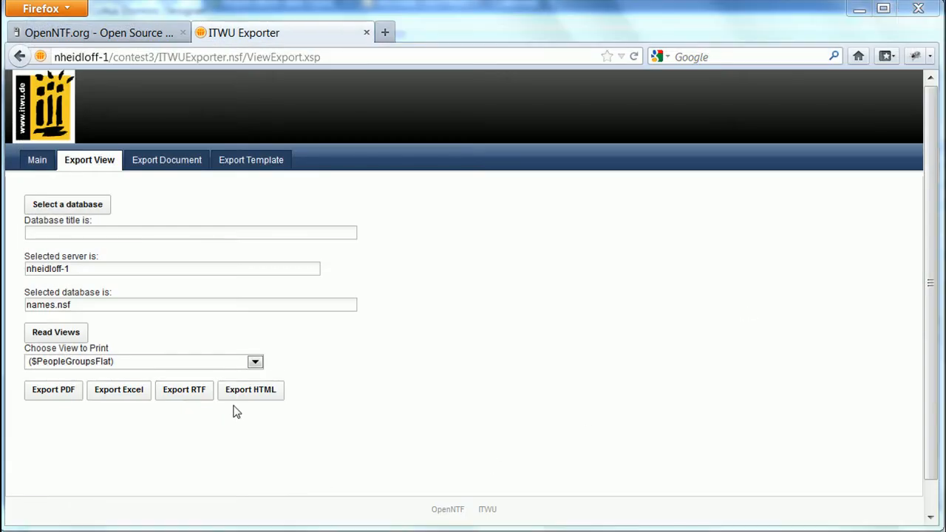
pyautogui.click(250, 390)
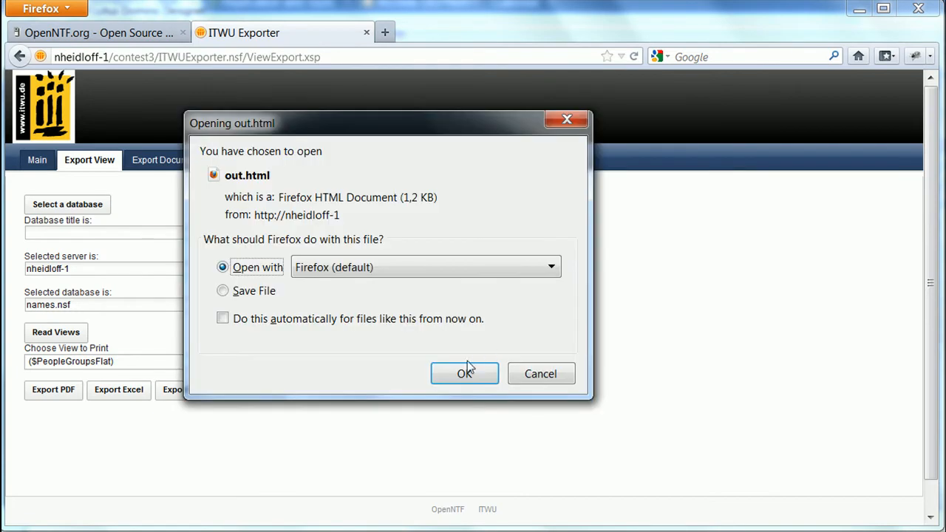
pyautogui.click(464, 373)
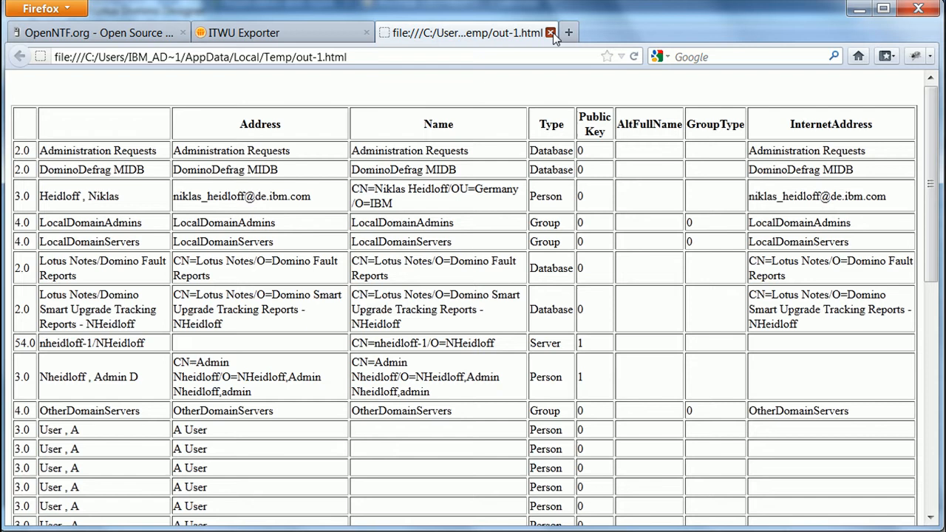
pyautogui.click(551, 32)
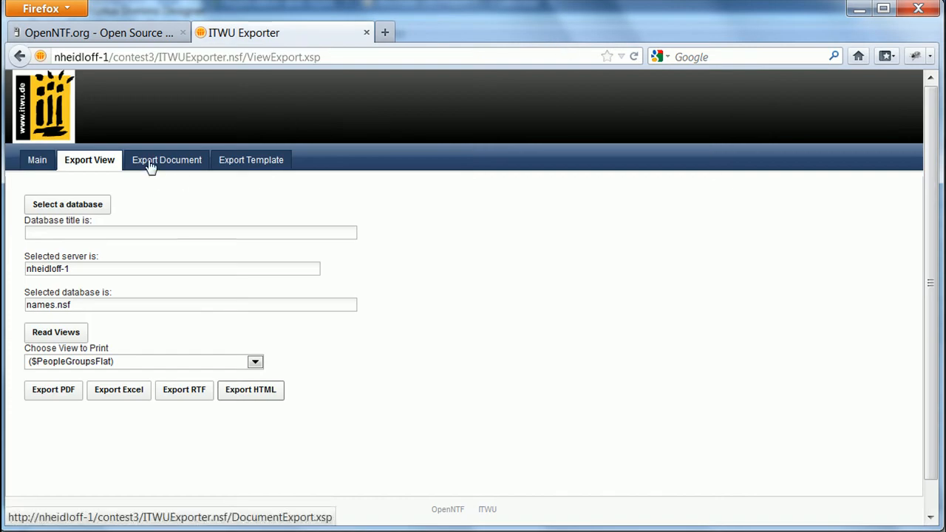
# On the Export Document page, load ($PeopleGroupsFlat) from names.nsf and select one person document.
pyautogui.click(166, 160)
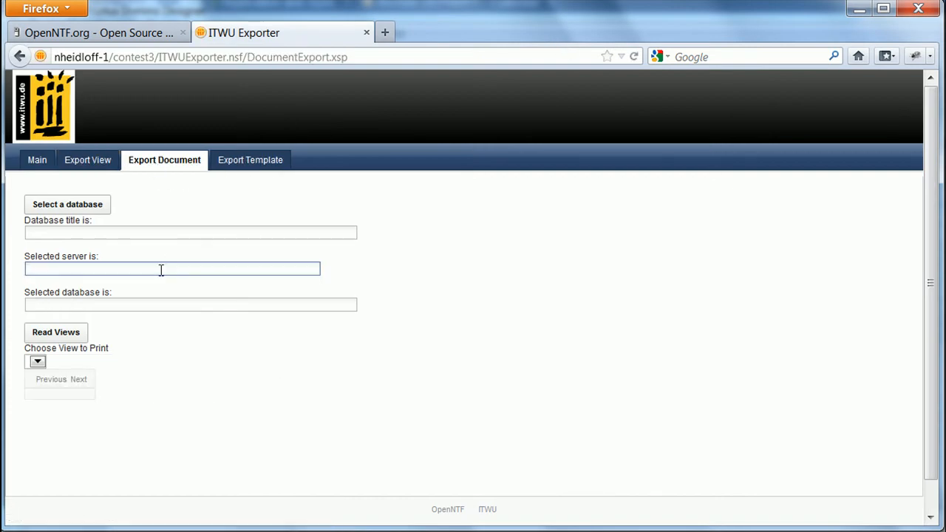
pyautogui.write('nheidloff-1')
pyautogui.click(191, 304)
pyautogui.write('names.nsf')
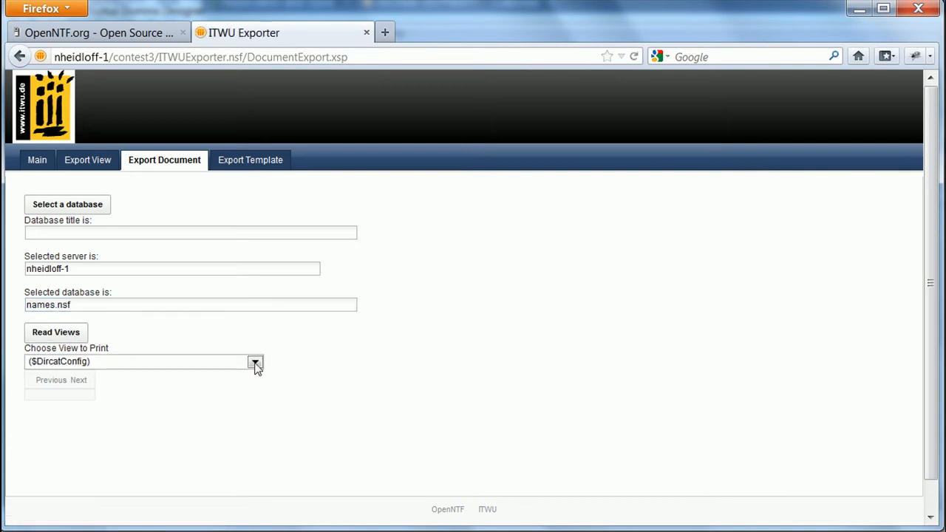
pyautogui.click(254, 361)
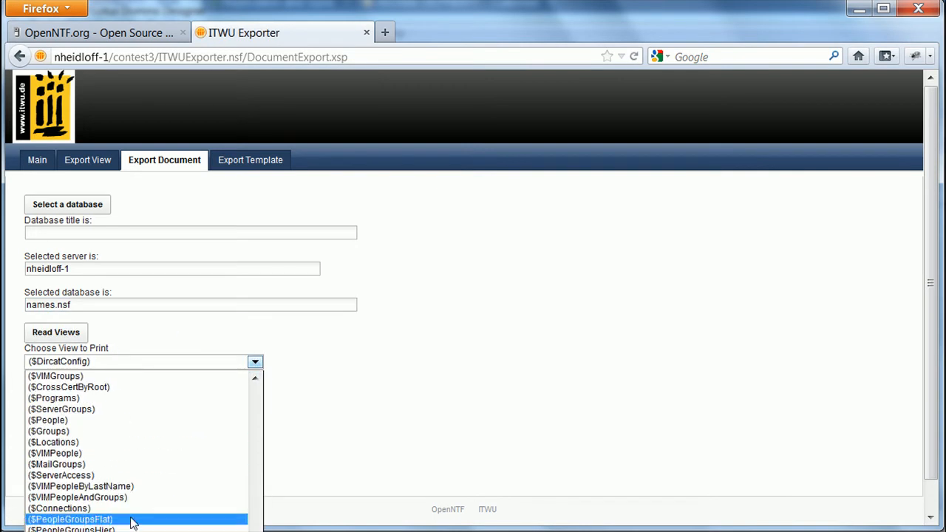
pyautogui.click(71, 519)
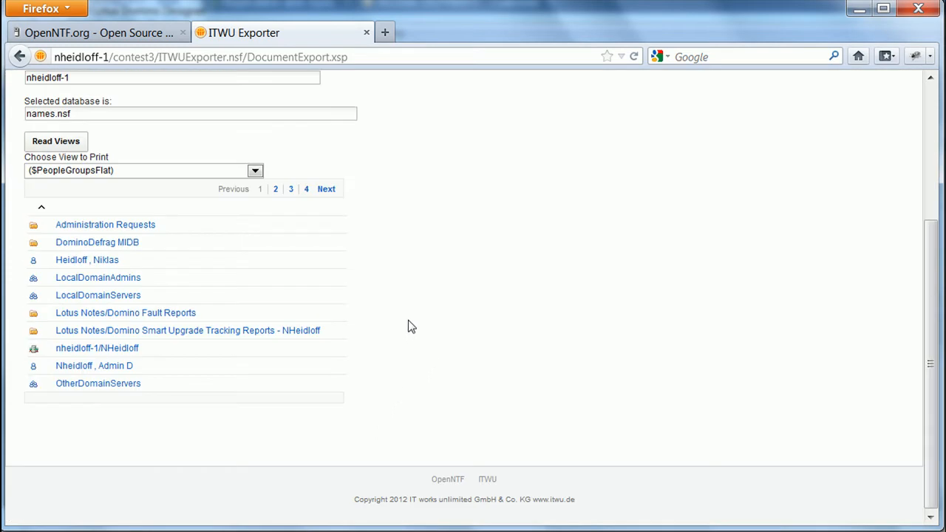
pyautogui.click(86, 260)
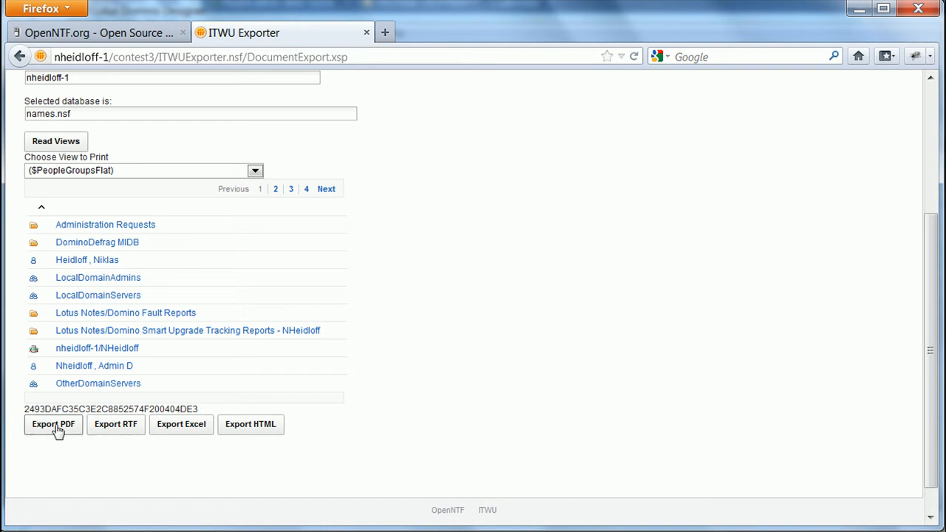
# Export the selected document as PDF and RTF, opening the RTF field table in Word Viewer.
pyautogui.click(53, 423)
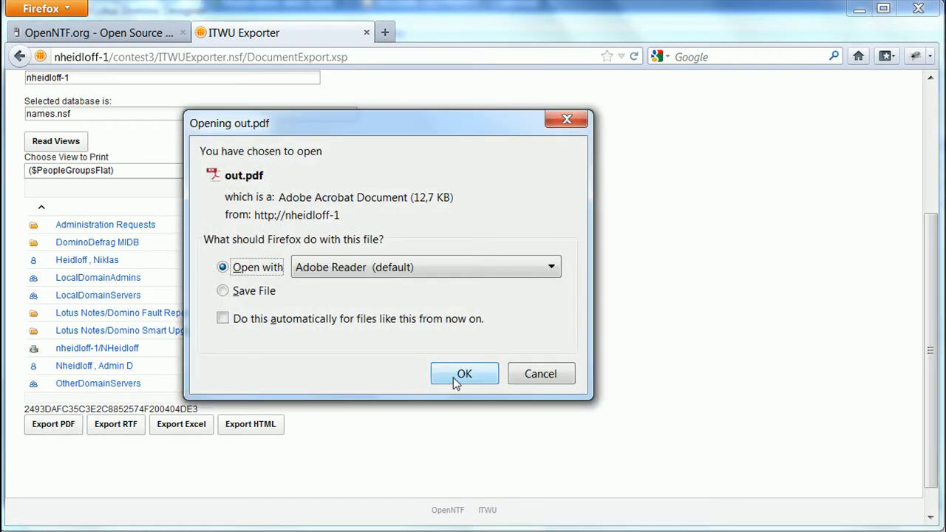
pyautogui.click(464, 372)
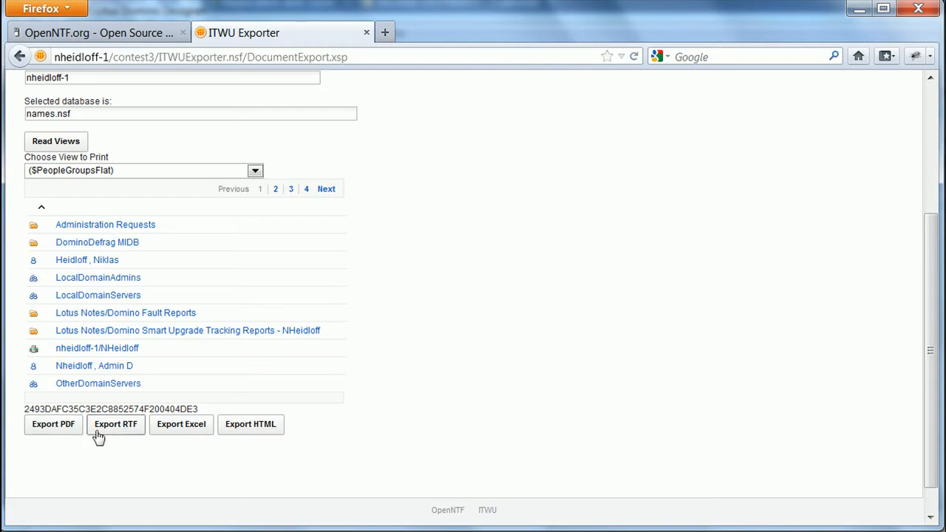
pyautogui.click(115, 424)
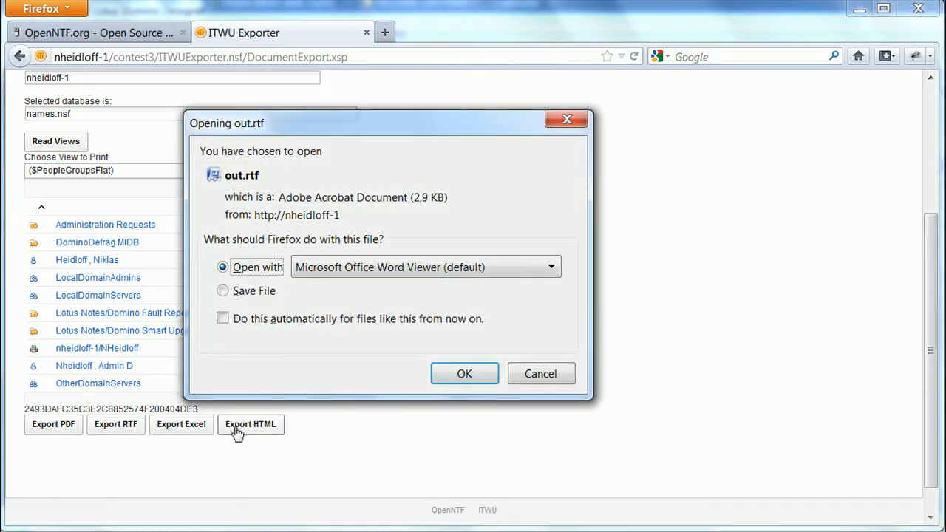
pyautogui.click(464, 373)
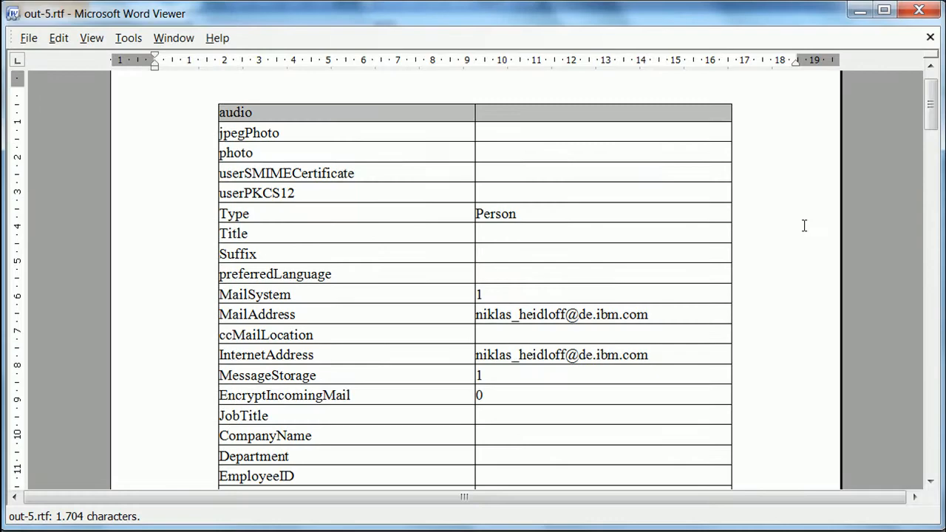
pyautogui.scroll(-3)
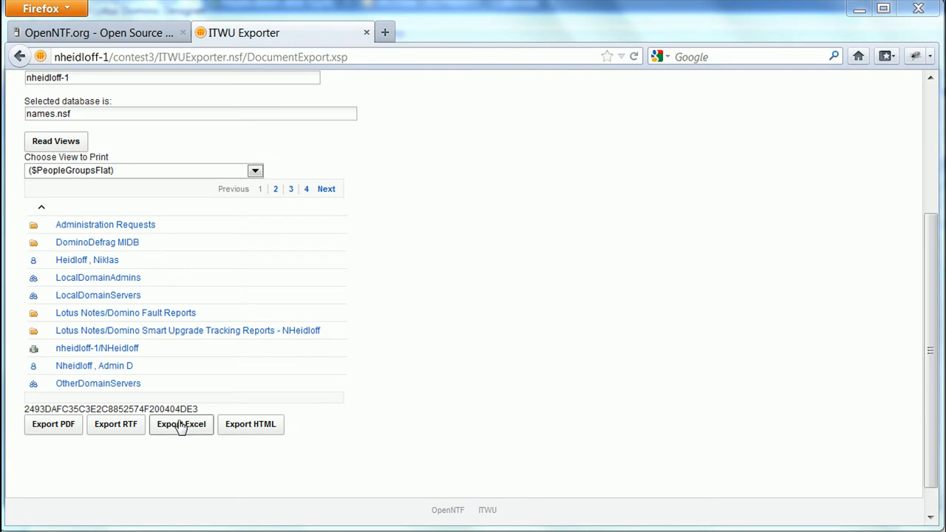
# Export the selected document as Excel and HTML, opening the HTML field table in Firefox.
pyautogui.click(180, 423)
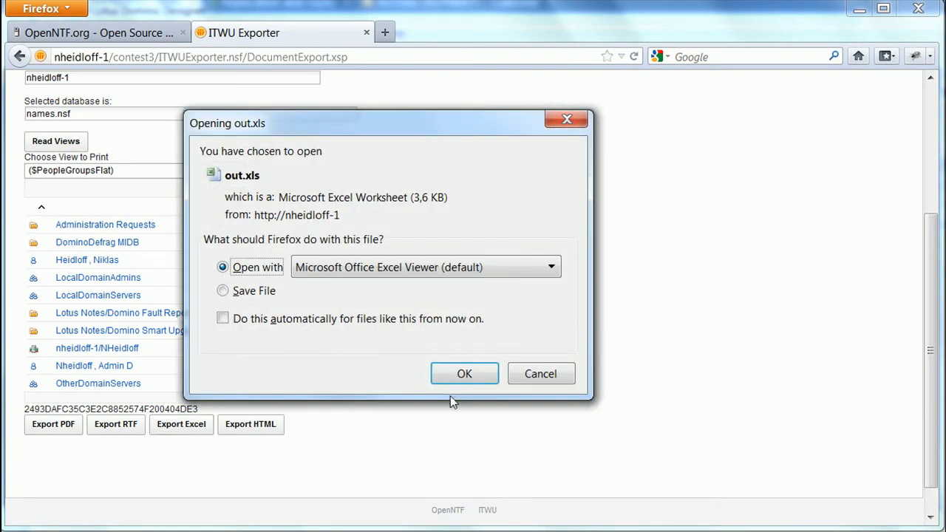
pyautogui.click(465, 373)
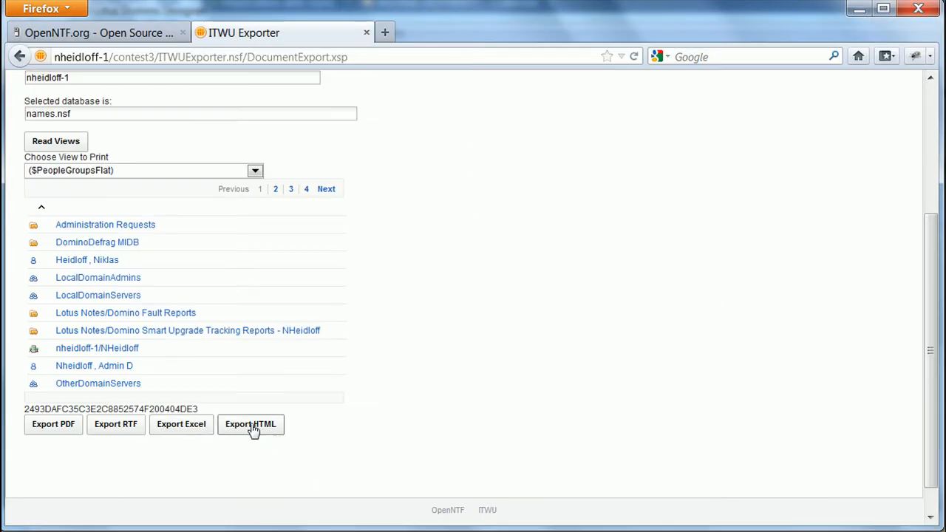
pyautogui.click(252, 423)
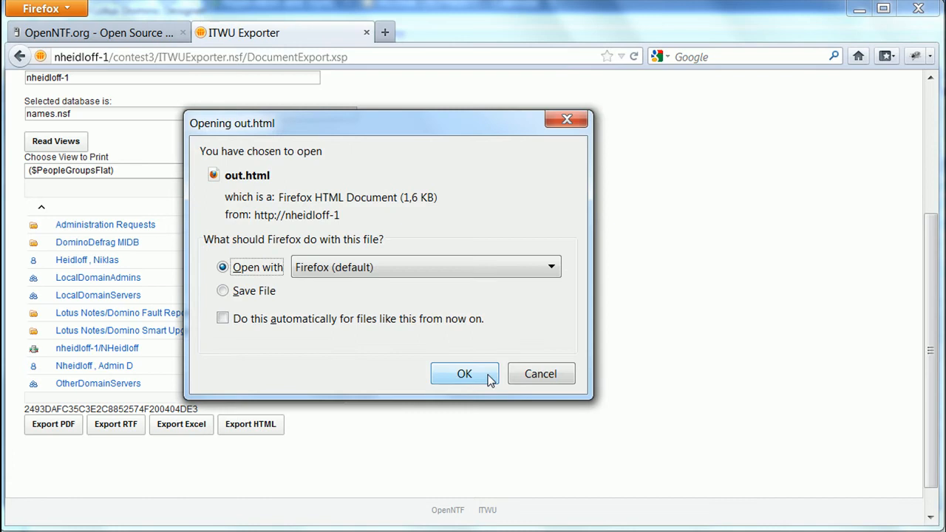
pyautogui.click(464, 372)
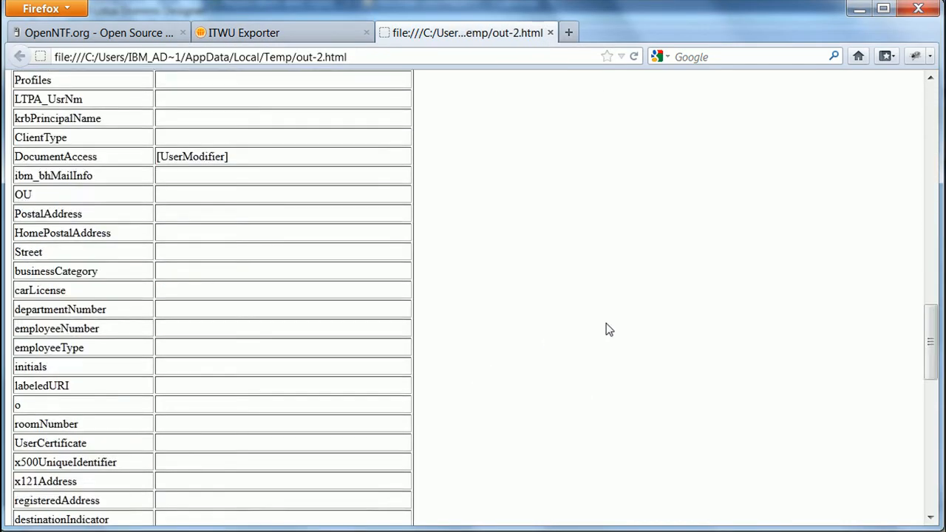
pyautogui.scroll(-3)
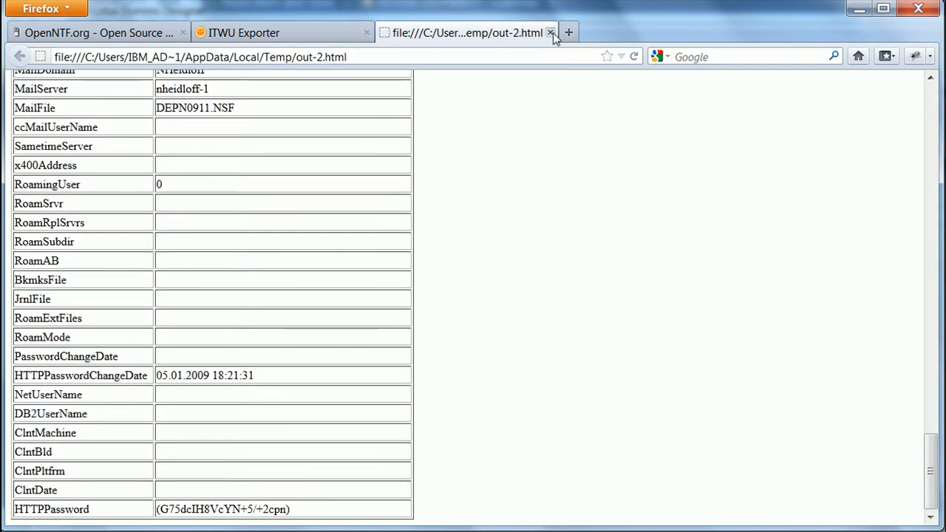
# Close the out-2.html tab and review the ccView custom control's PDF export script in Domino Designer.
pyautogui.click(550, 32)
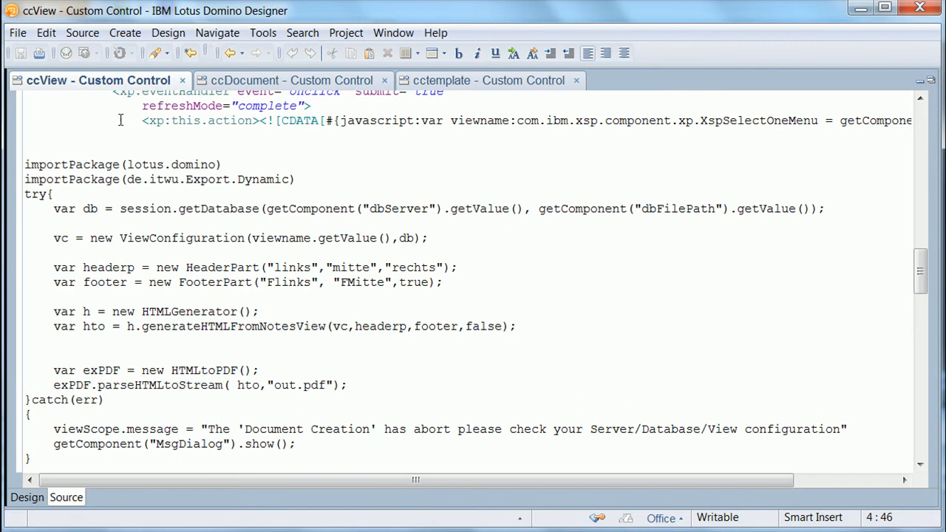
pyautogui.moveTo(263, 147)
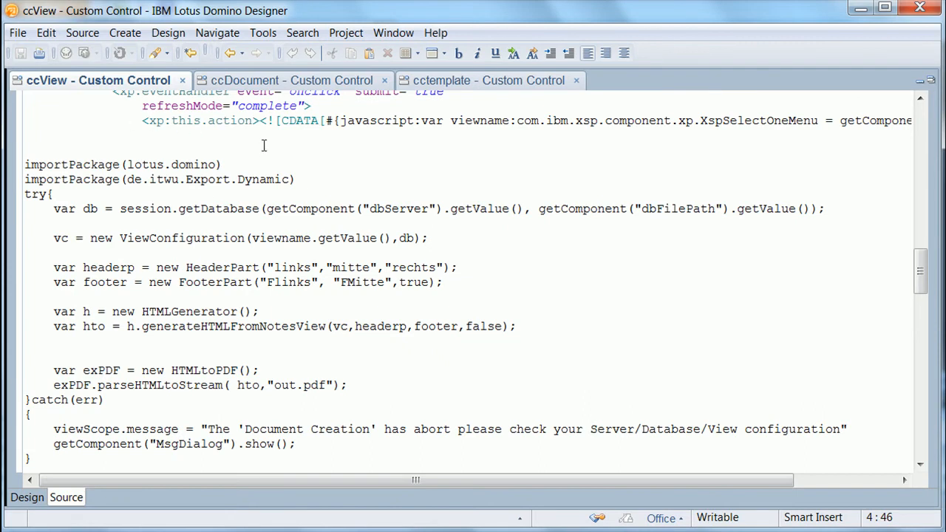
pyautogui.moveTo(298, 152)
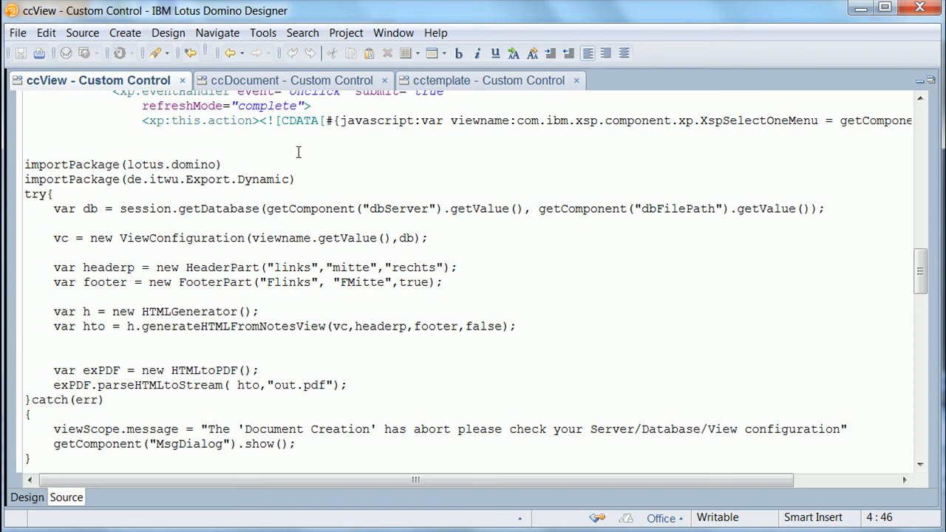
pyautogui.moveTo(229, 152)
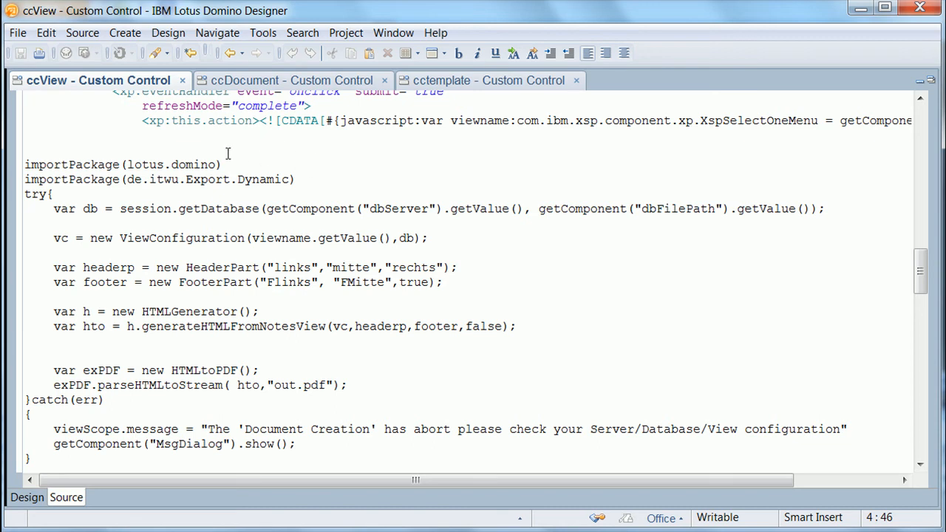
pyautogui.moveTo(66, 142)
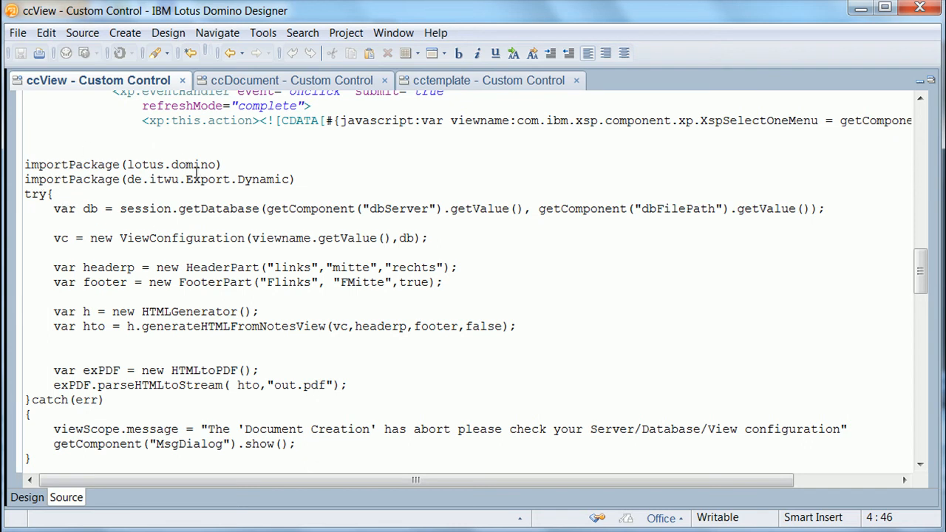
pyautogui.moveTo(128, 238)
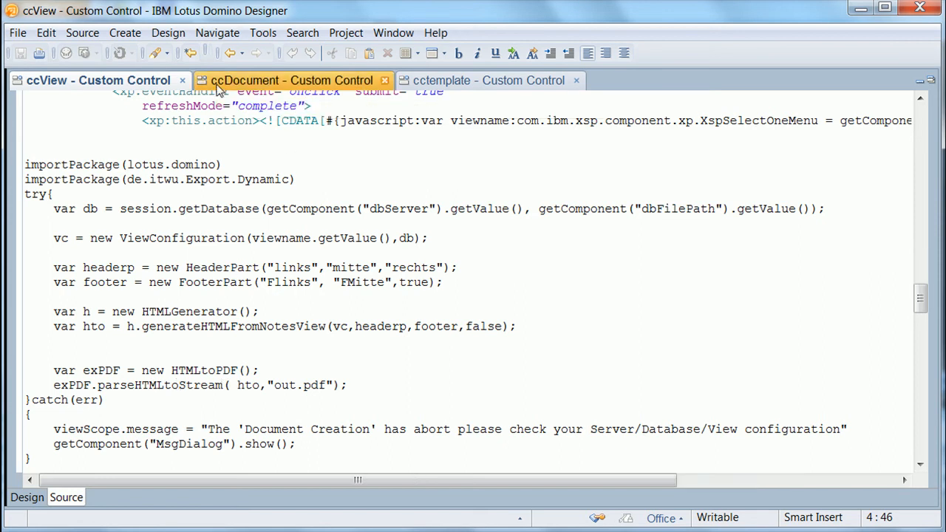
# Show the ccDocument control's source with DocumentConfiguration highlighted and the design panels restored.
pyautogui.click(288, 80)
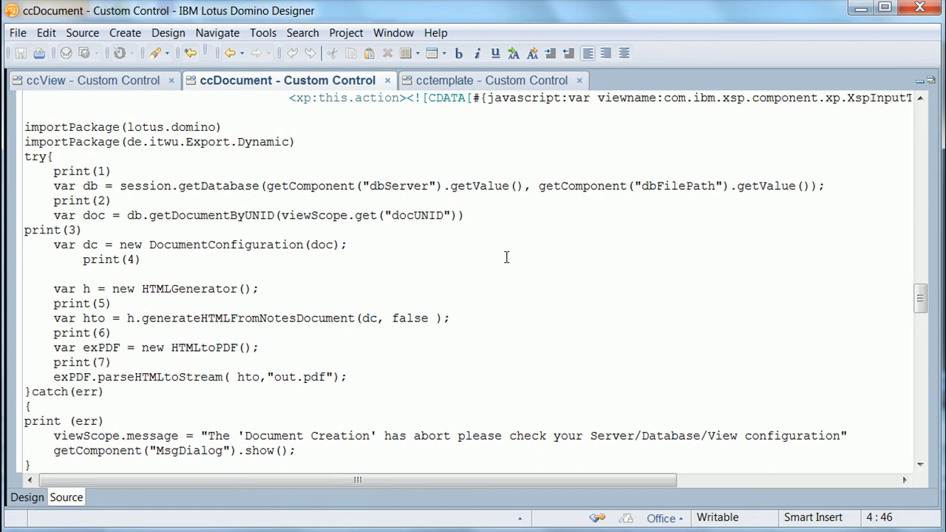
pyautogui.doubleClick(224, 245)
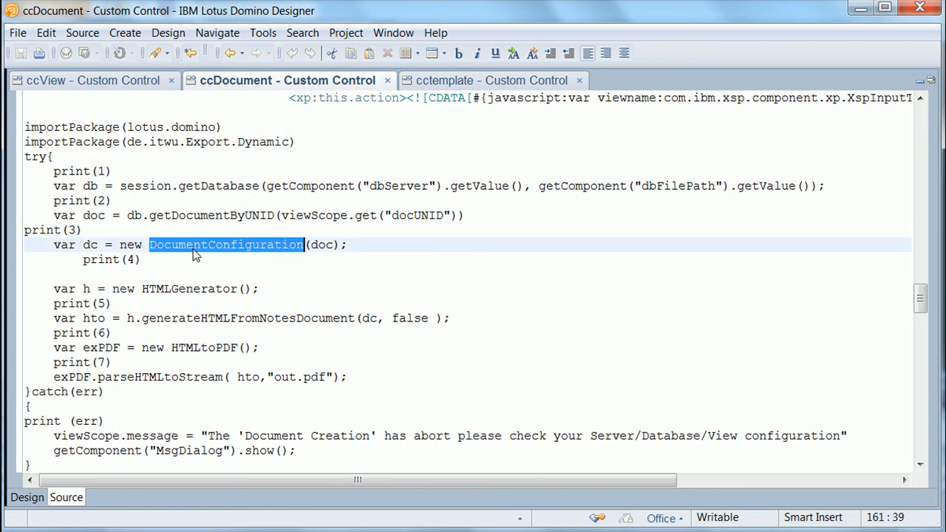
pyautogui.click(161, 318)
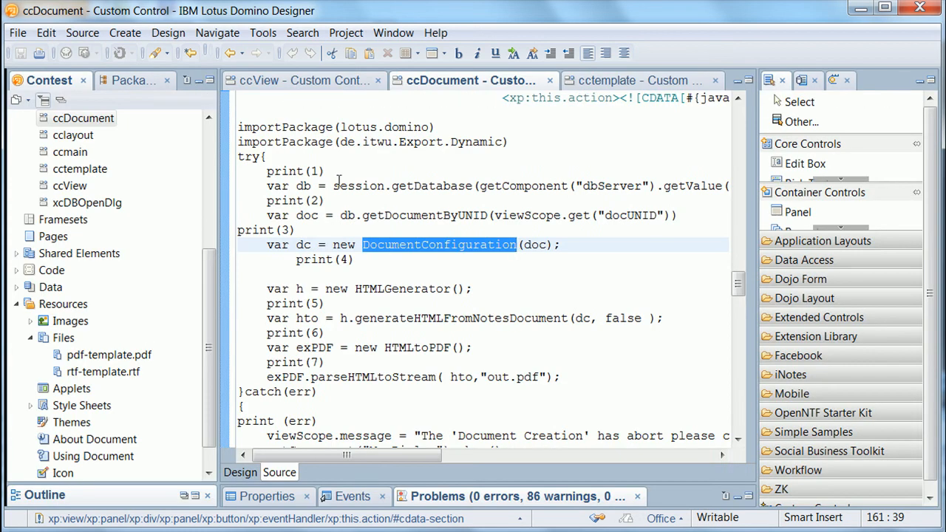
pyautogui.moveTo(293, 339)
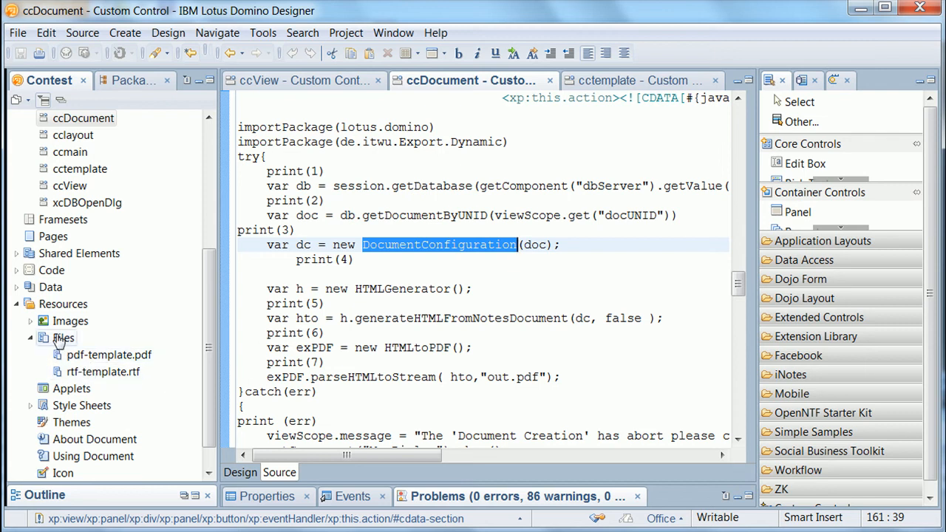
# Open pdf-template.pdf from the Files resources in Adobe Reader, acknowledging the editing-a-copy warning.
pyautogui.click(110, 355)
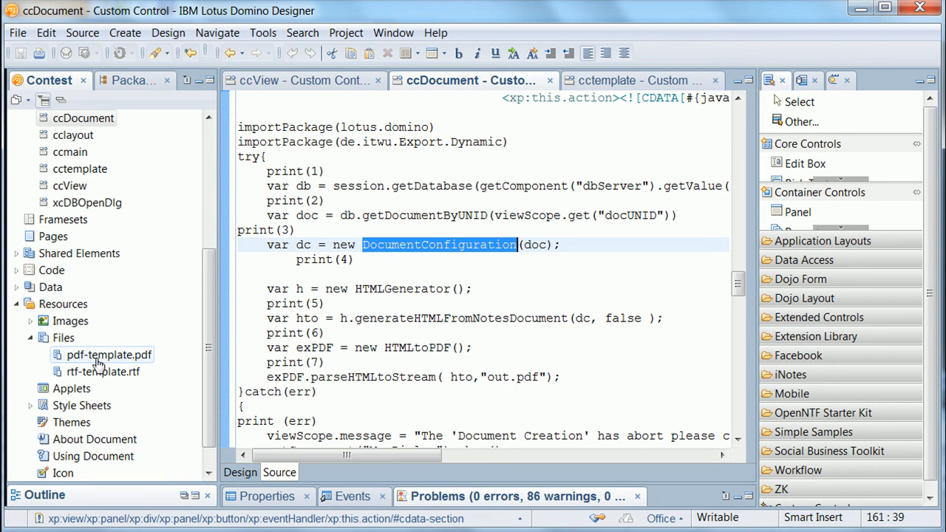
pyautogui.doubleClick(110, 355)
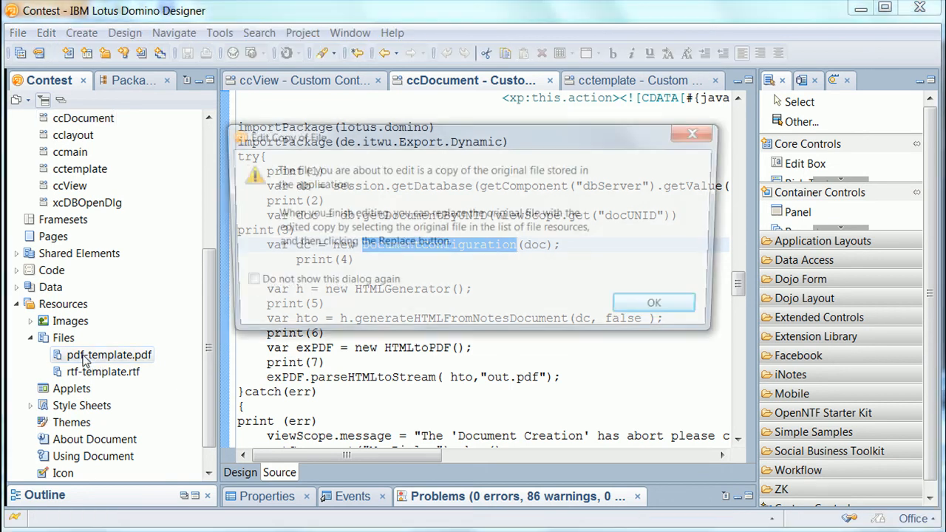
pyautogui.click(654, 302)
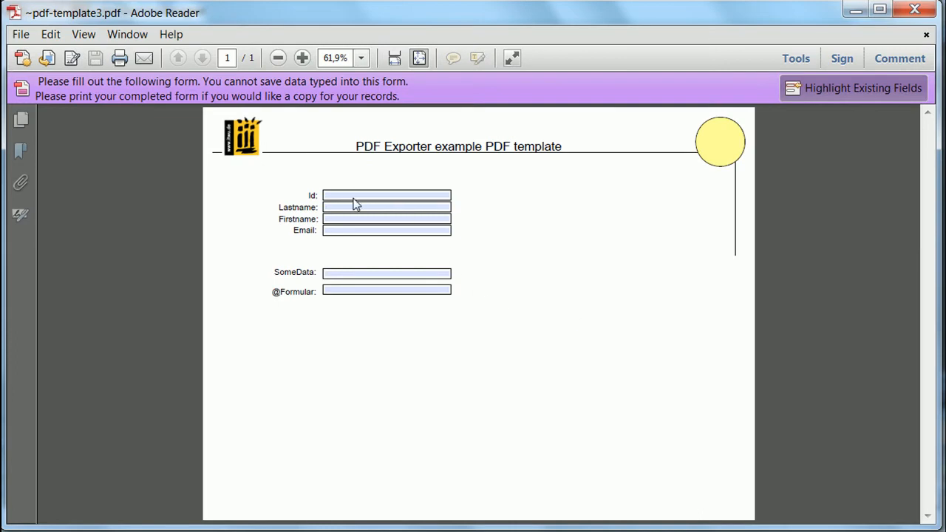
pyautogui.click(386, 196)
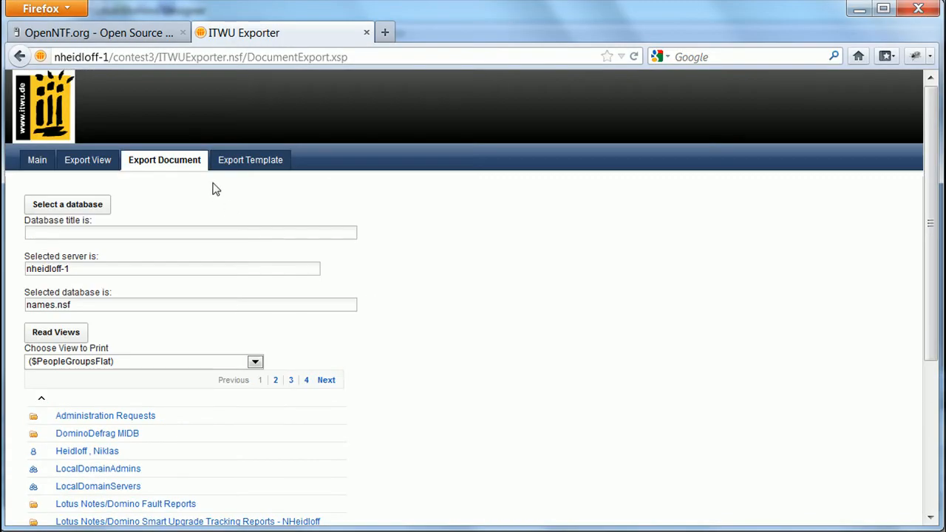
# On the Export Template page, enter sample field values ('sdf') and run Fill PDF Template to get out.pdf.
pyautogui.click(250, 159)
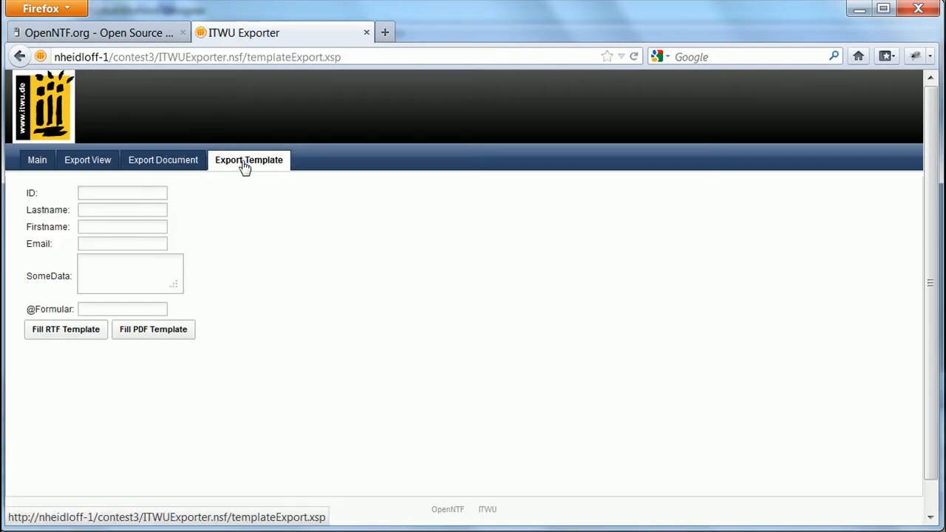
pyautogui.click(121, 192)
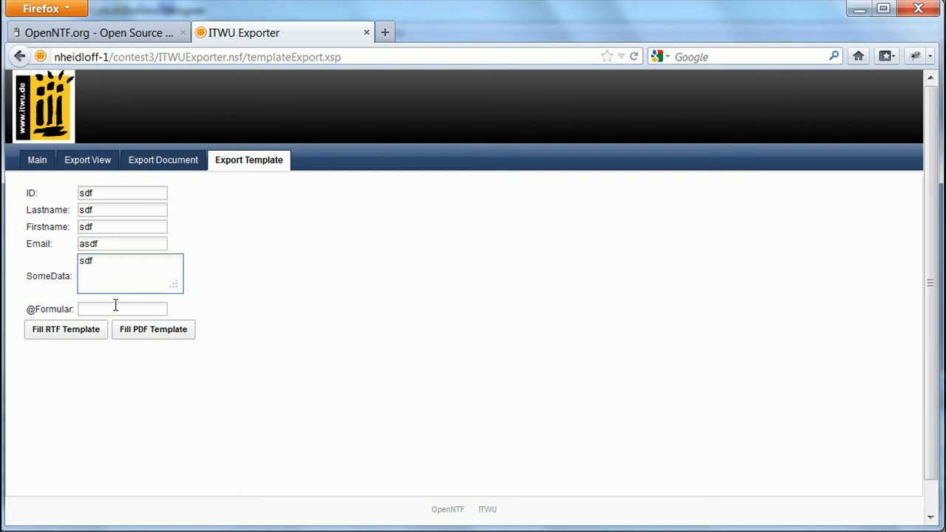
pyautogui.write('sdf')
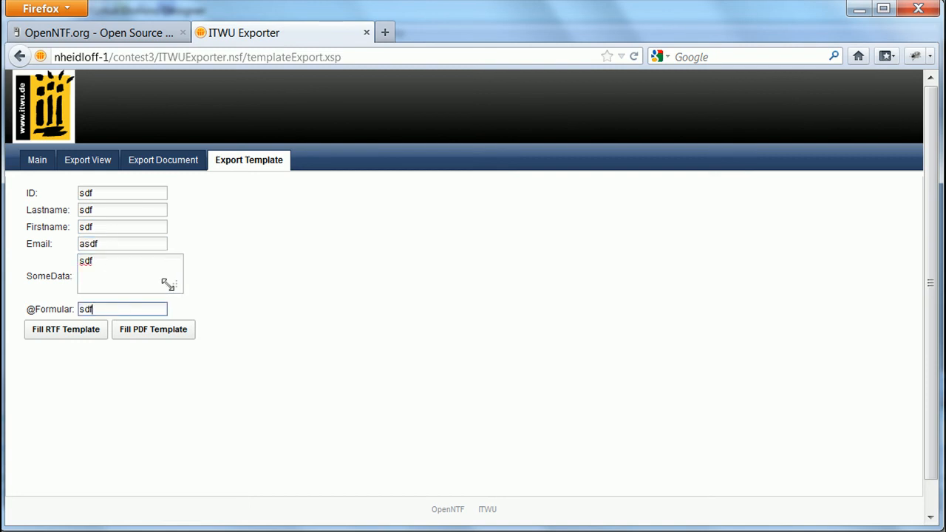
pyautogui.moveTo(235, 327)
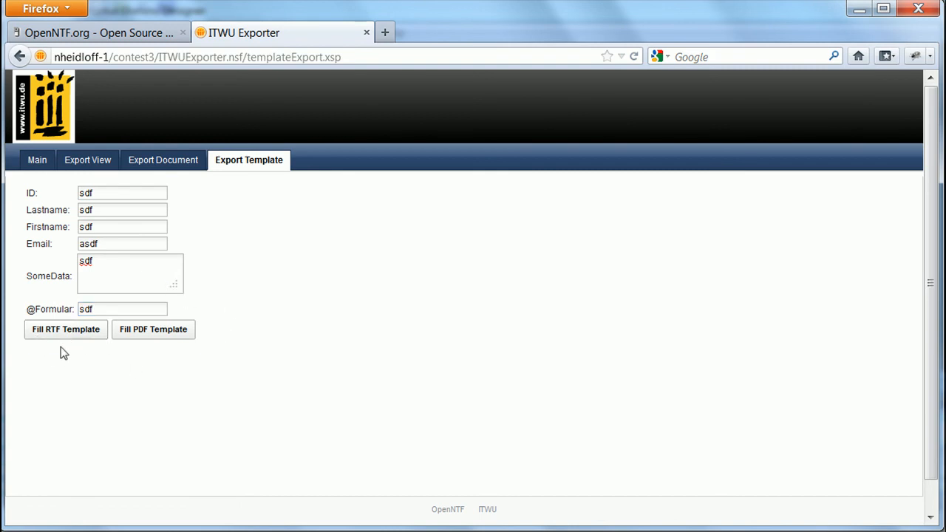
pyautogui.moveTo(124, 352)
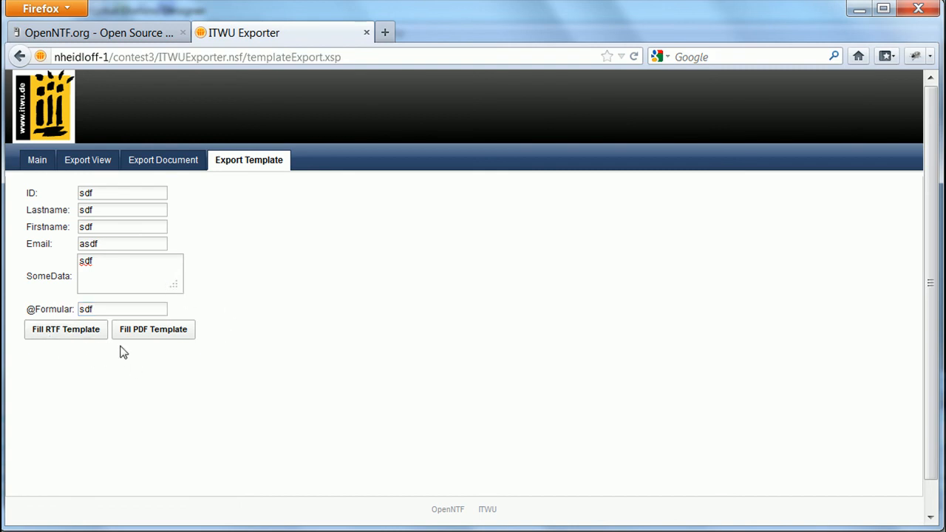
pyautogui.click(154, 328)
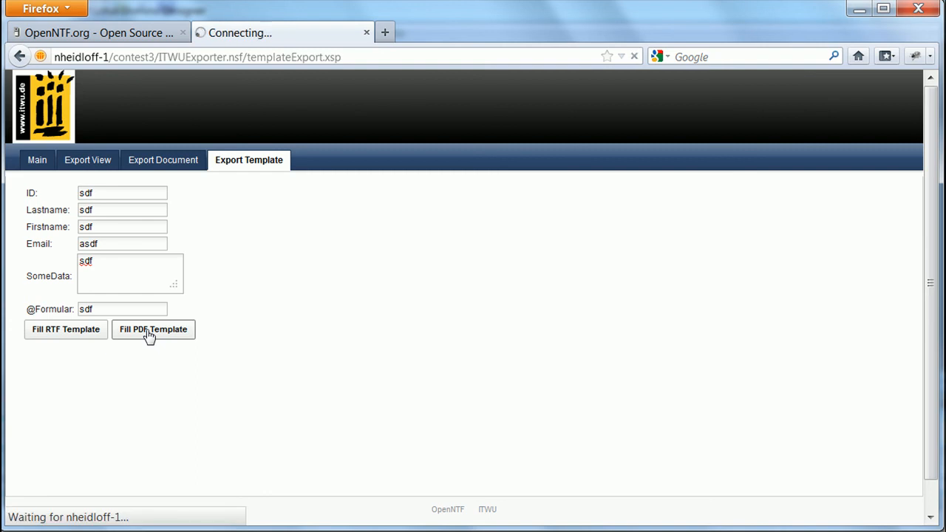
pyautogui.click(154, 328)
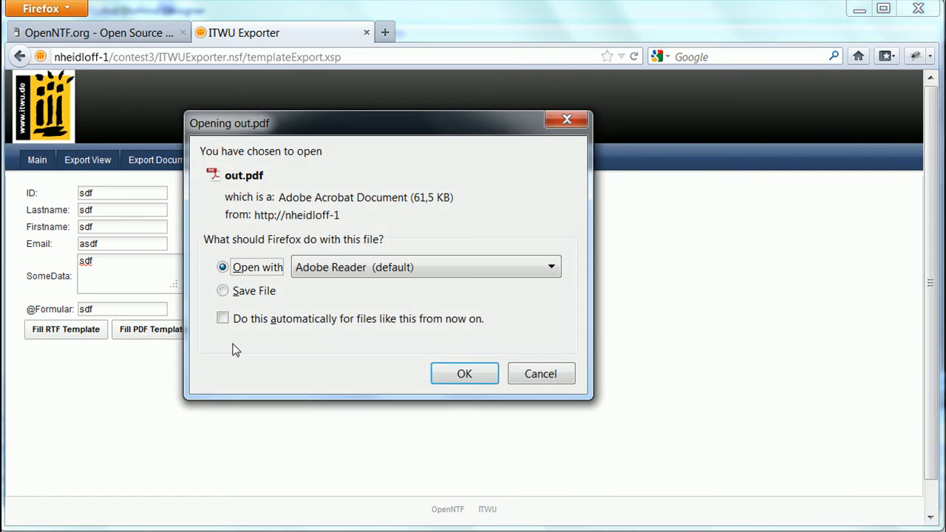
# Open the generated out.pdf in Adobe Reader to see the filled Id, name, email, data and formula fields.
pyautogui.click(464, 373)
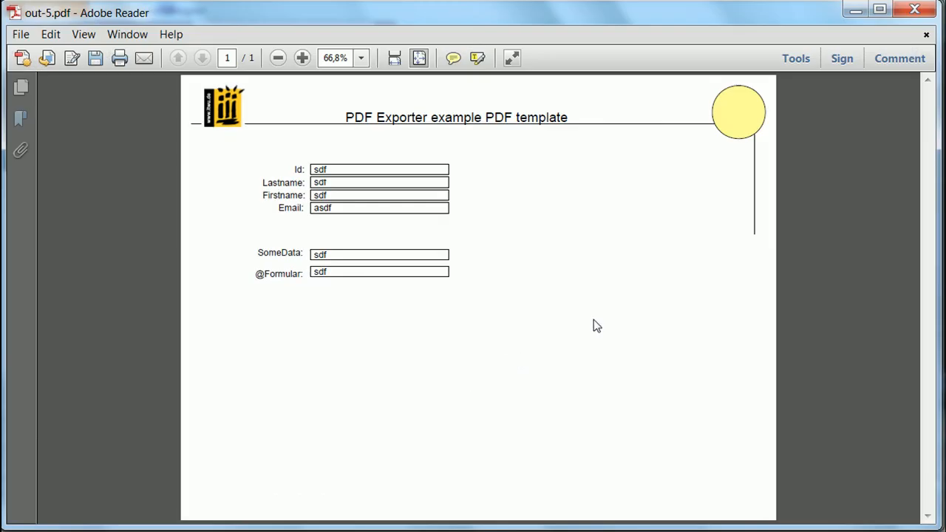
pyautogui.moveTo(116, 84)
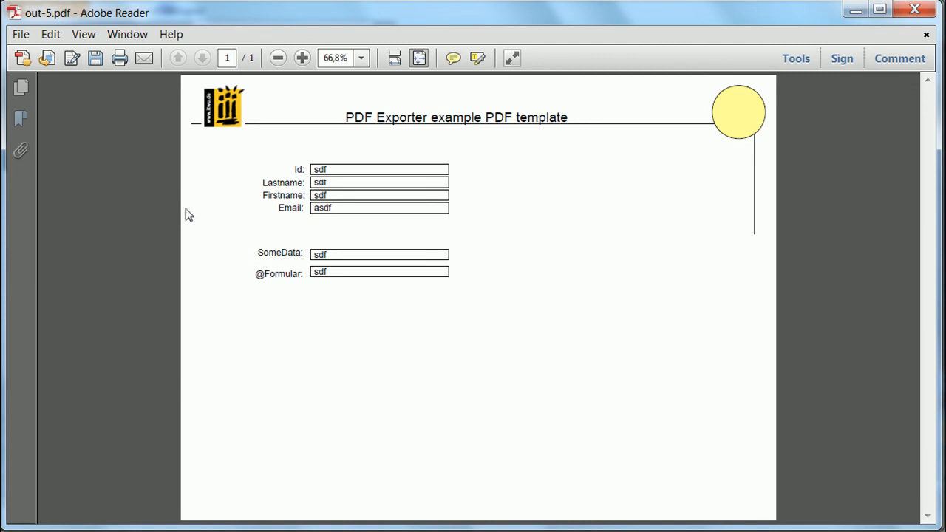
pyautogui.moveTo(396, 254)
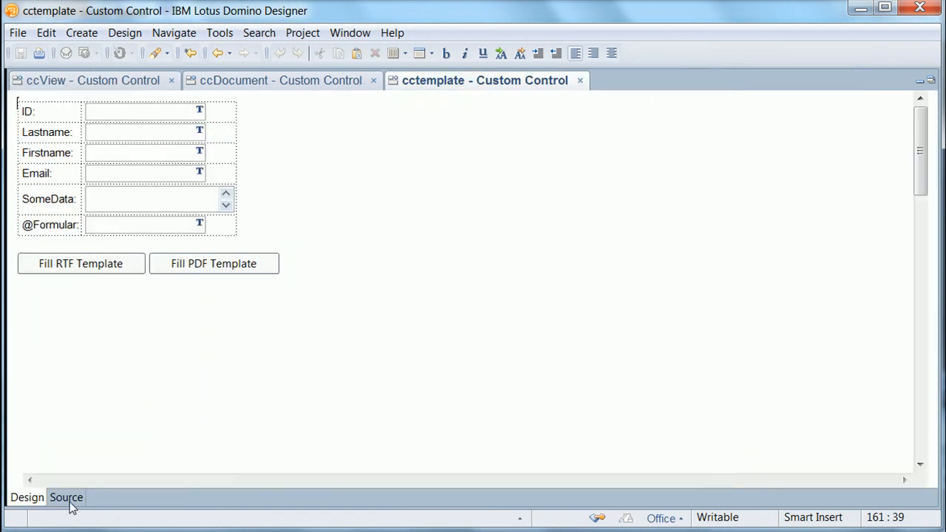
# View the cctemplate custom control's source code in Domino Designer.
pyautogui.click(65, 497)
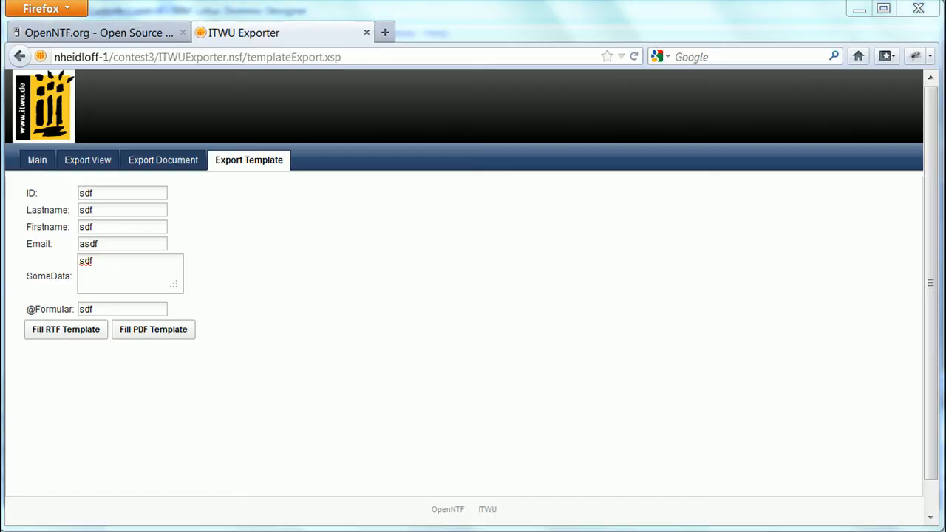
# Open the javadoc for the de.itwu.Export packages from the exporter's Main page.
pyautogui.click(37, 159)
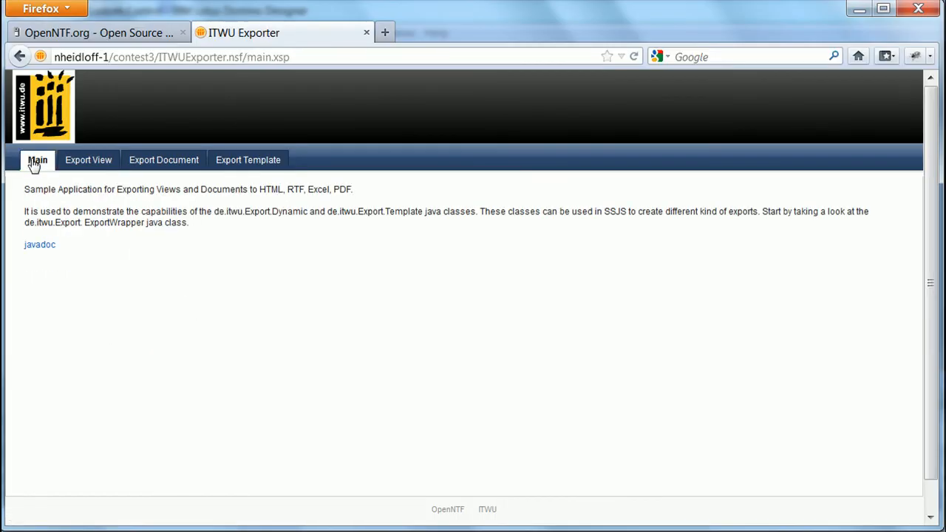
pyautogui.moveTo(177, 288)
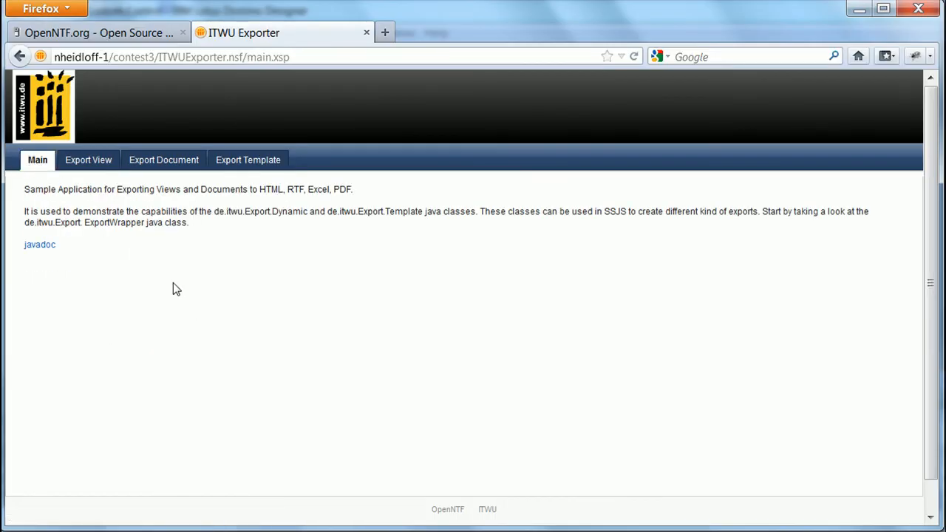
pyautogui.moveTo(225, 204)
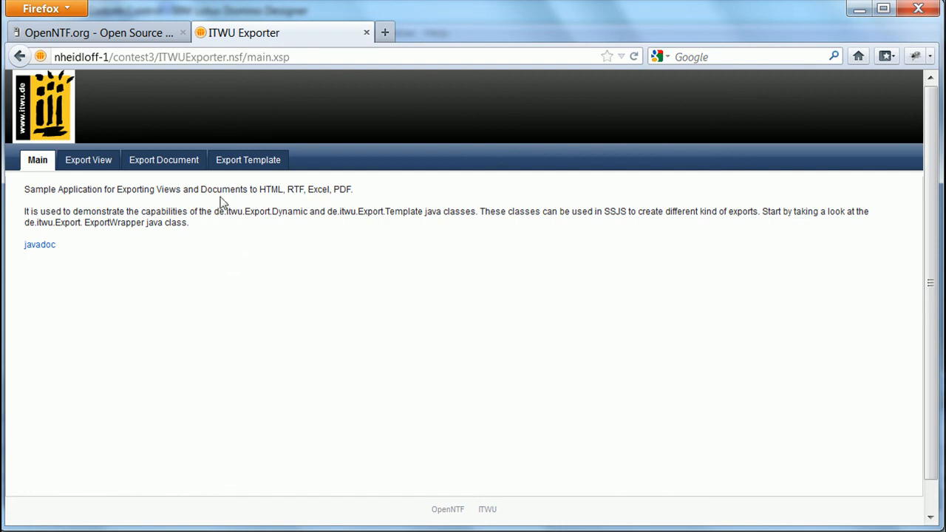
pyautogui.click(38, 244)
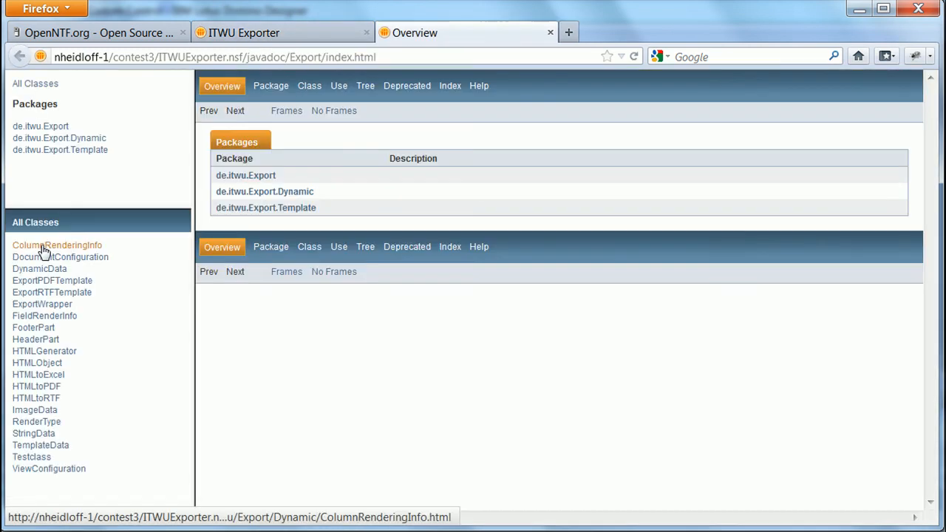